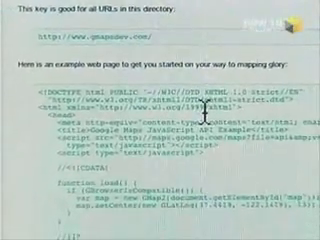
scroll("down", 3)
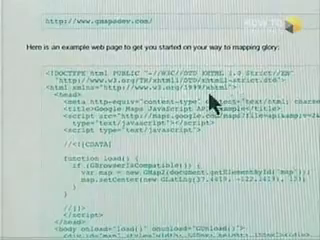
scroll("down", 3)
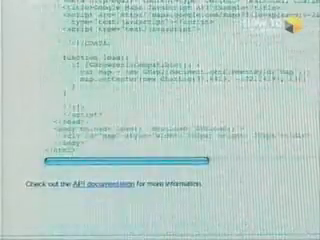